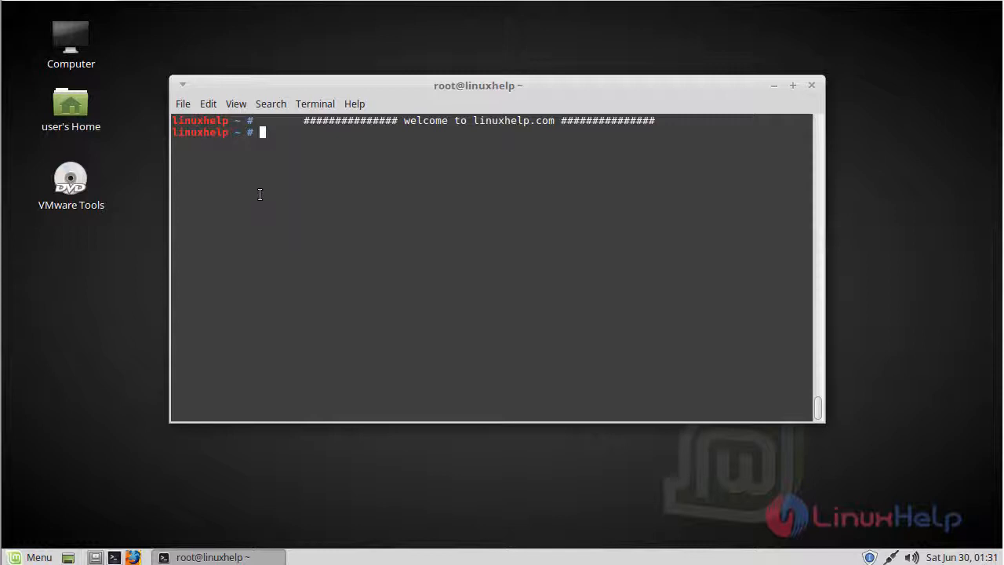
pyautogui.moveTo(286, 181)
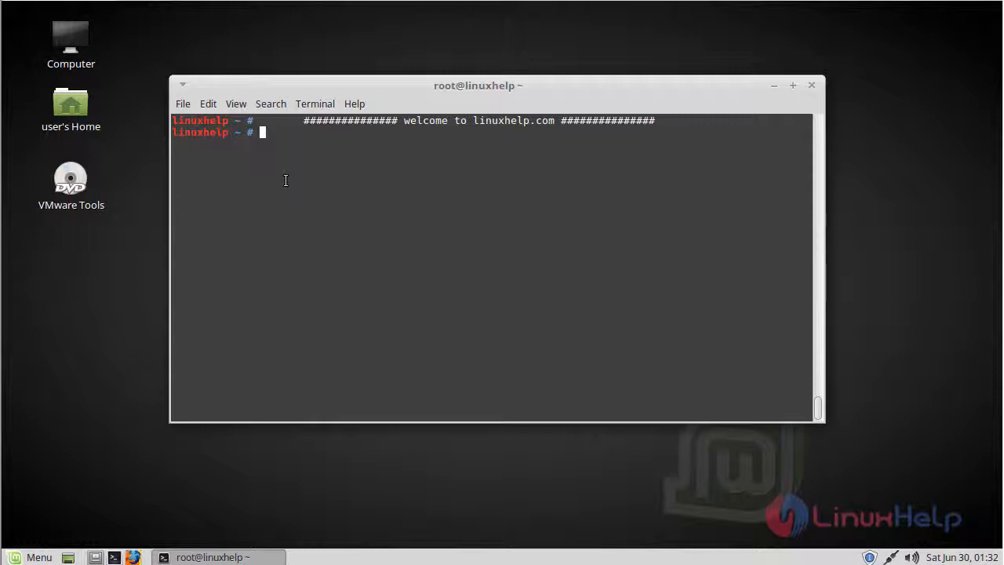
# Step: Download ApacheGUI-1.12.0.tar.gz from SourceForge with wget into the home folder
pyautogui.write('wget')
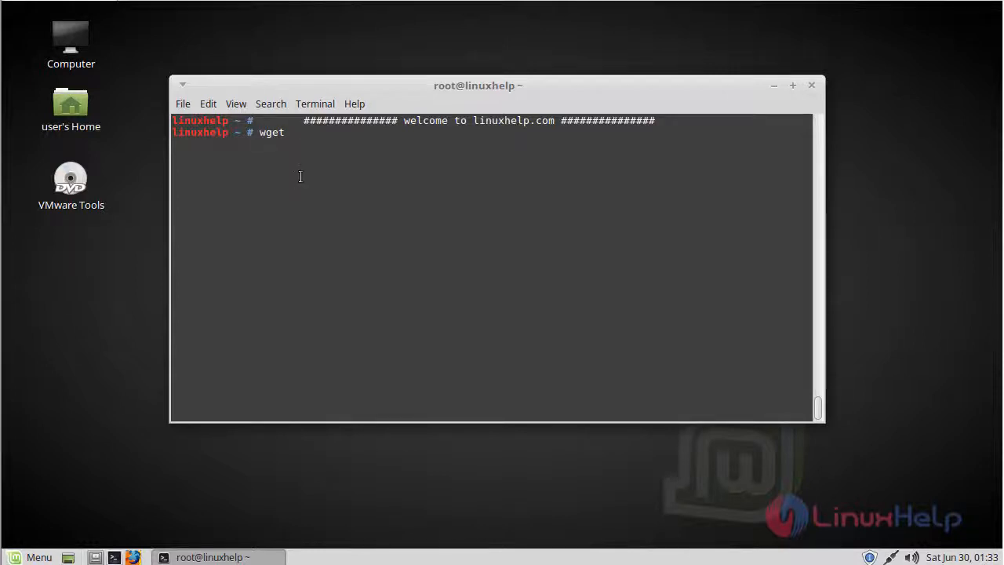
pyautogui.press('Return')
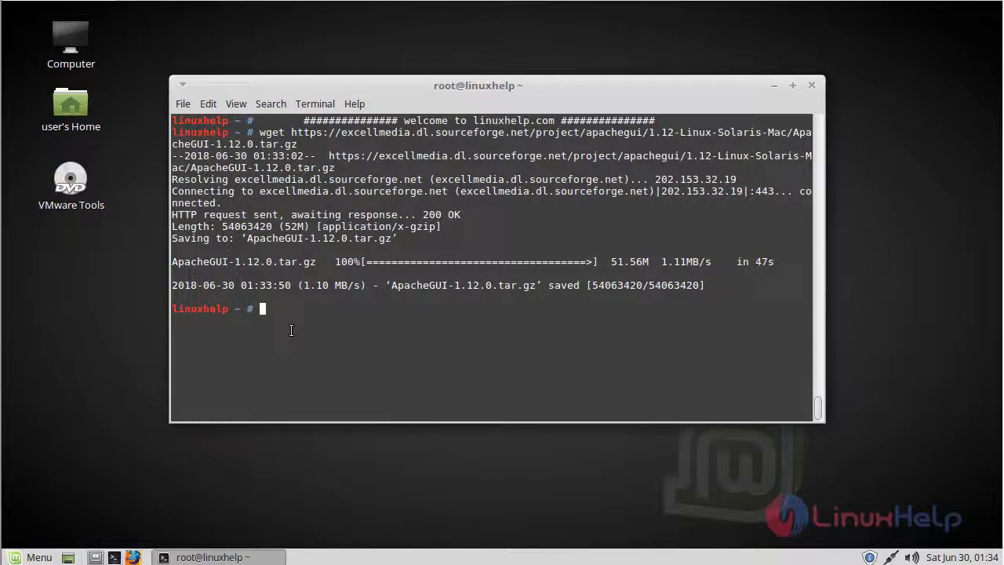
# Step: Extract ApacheGUI-1.12.0.tar.gz with tar -zxvf into an ApacheGUI folder
pyautogui.write('tar -')
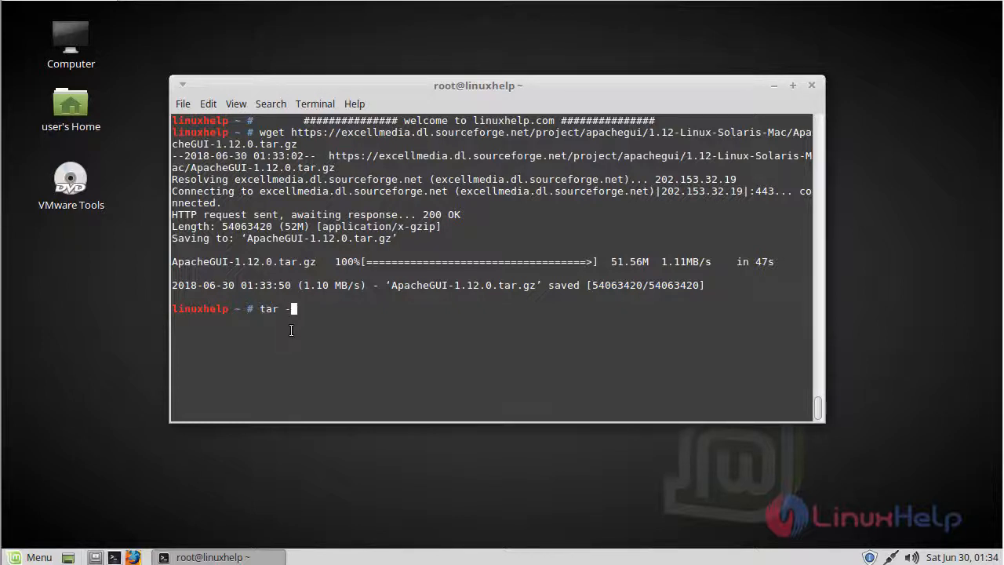
pyautogui.write('zxvf')
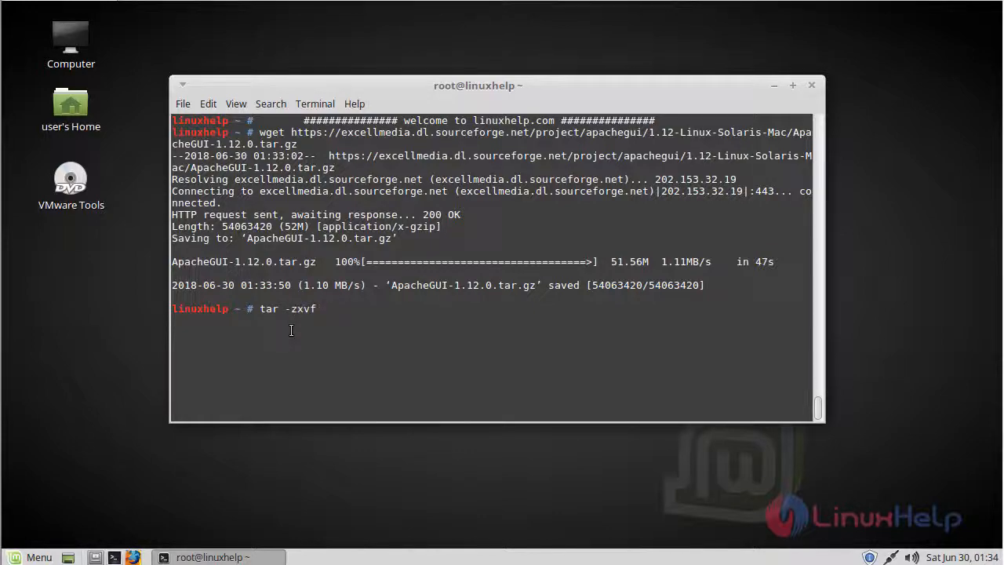
pyautogui.press('Return')
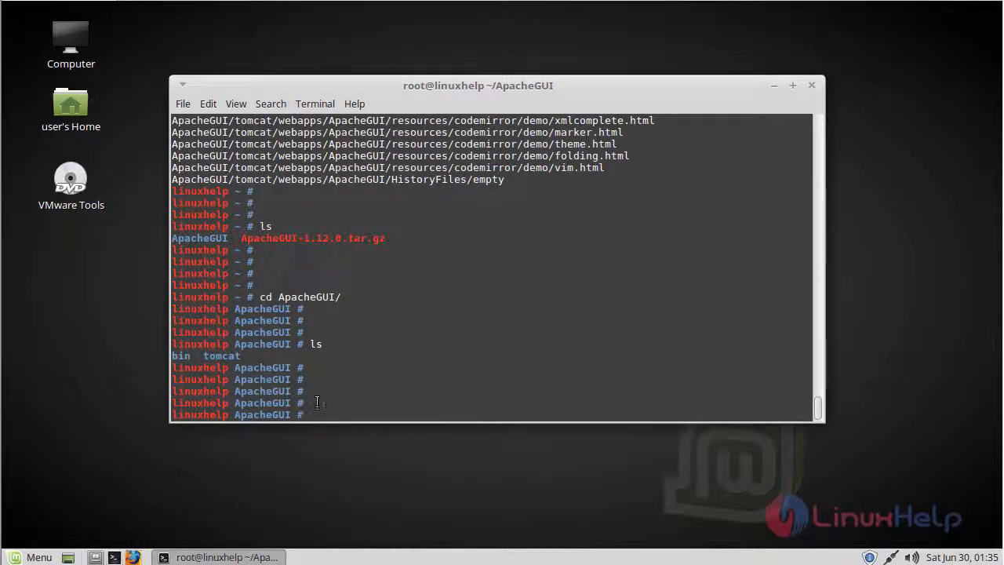
# Step: Move into ApacheGUI's bin folder and start Tomcat with sh run.sh
pyautogui.write('cd bin/')
pyautogui.write('ls -la')
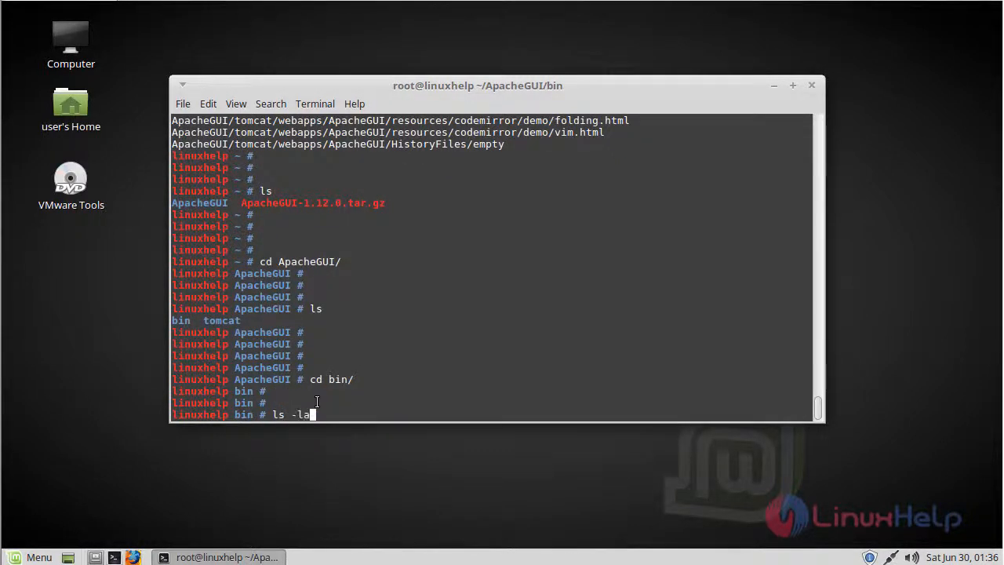
pyautogui.press('Return')
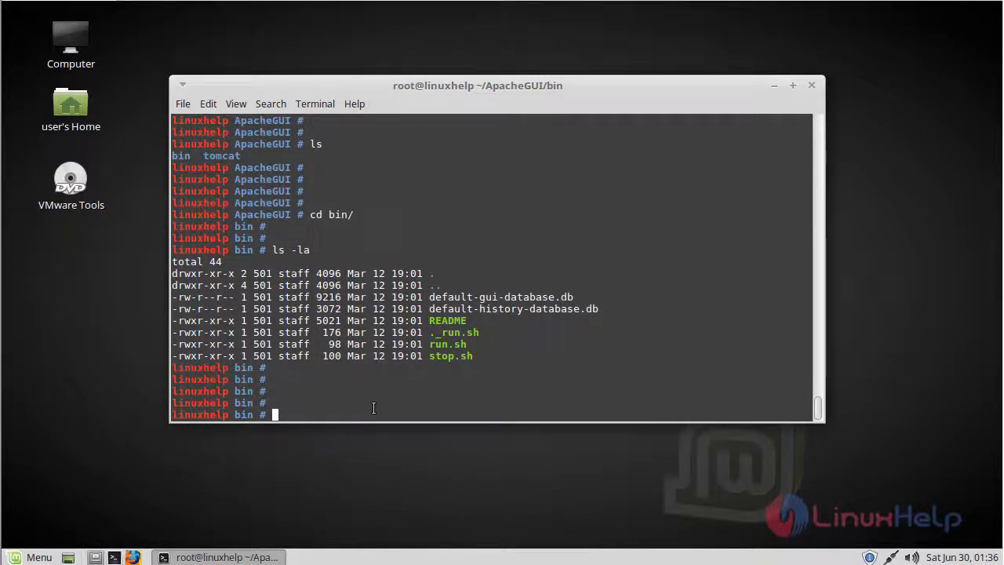
pyautogui.write('sh run.sh')
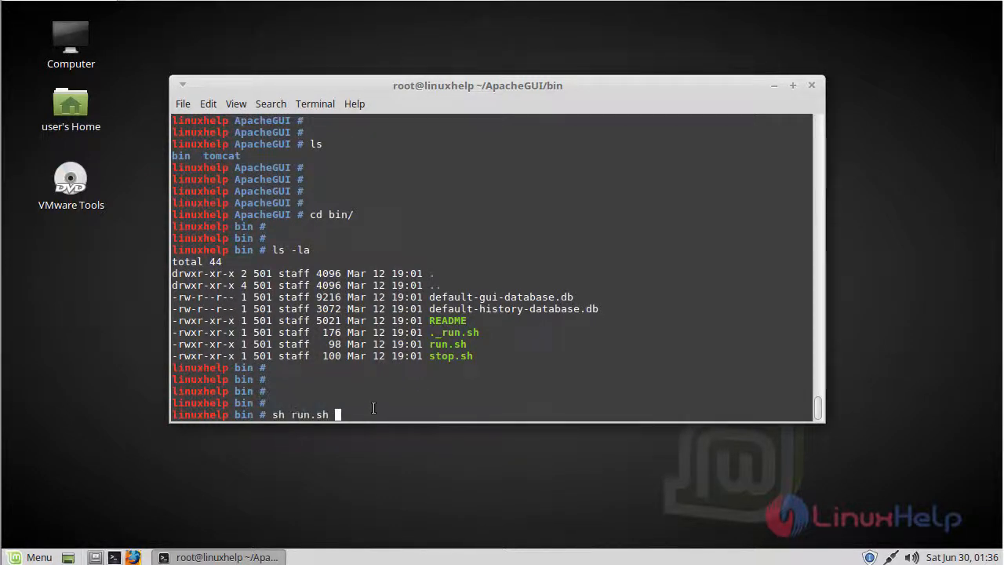
pyautogui.press('Return')
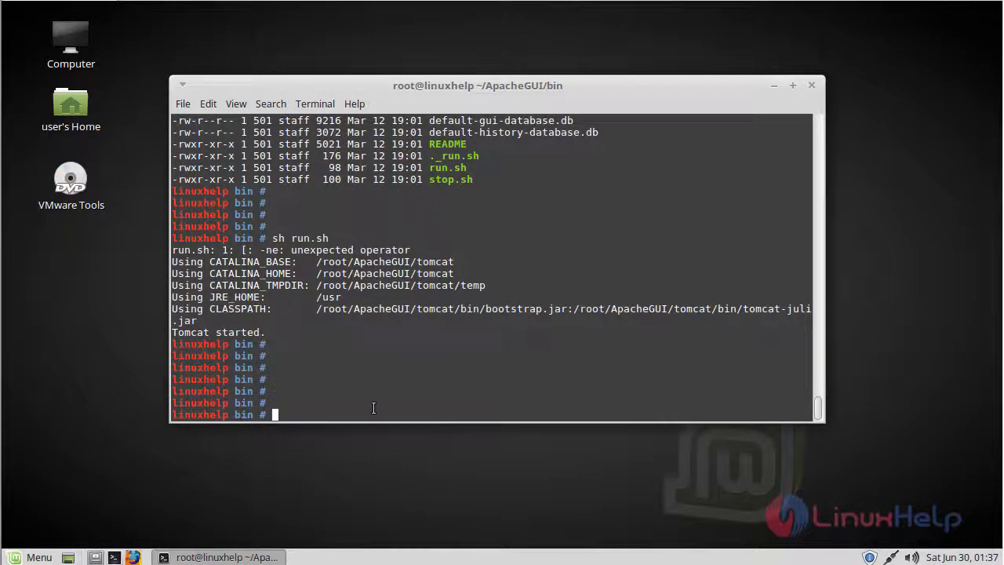
# Step: Begin the vim /etc/hosts command to edit the hosts file
pyautogui.write('vi')
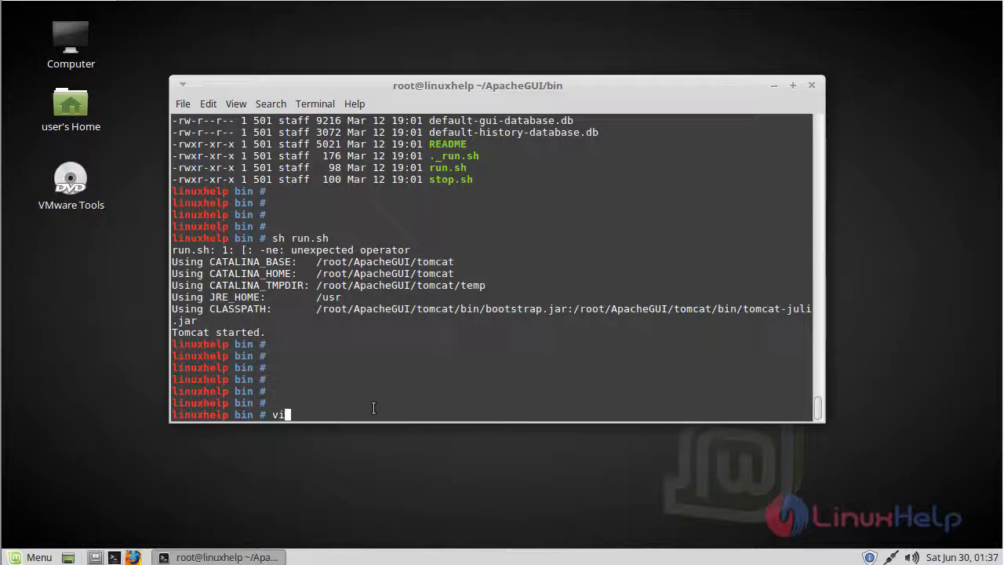
pyautogui.write('m /etc/ho')
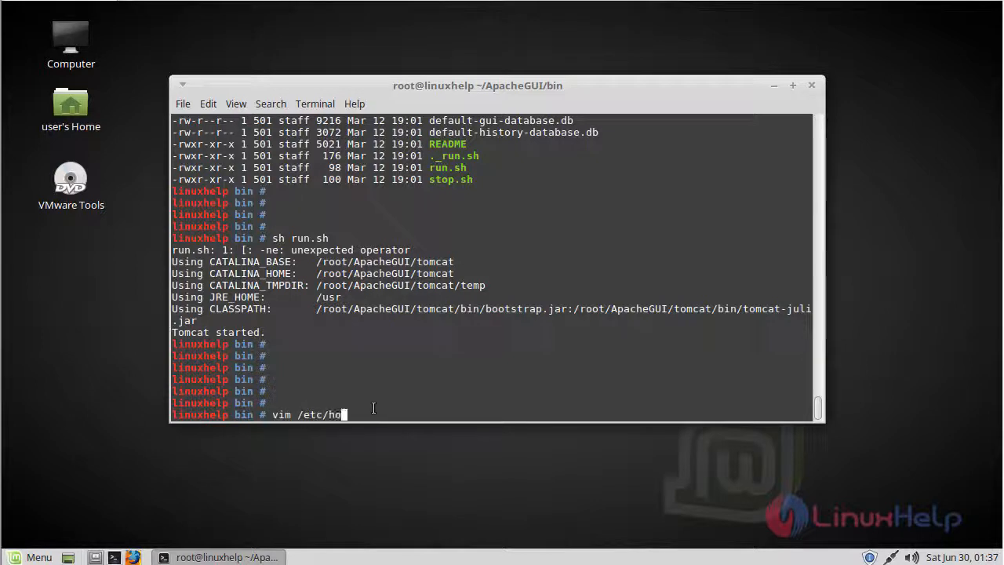
pyautogui.press('Return')
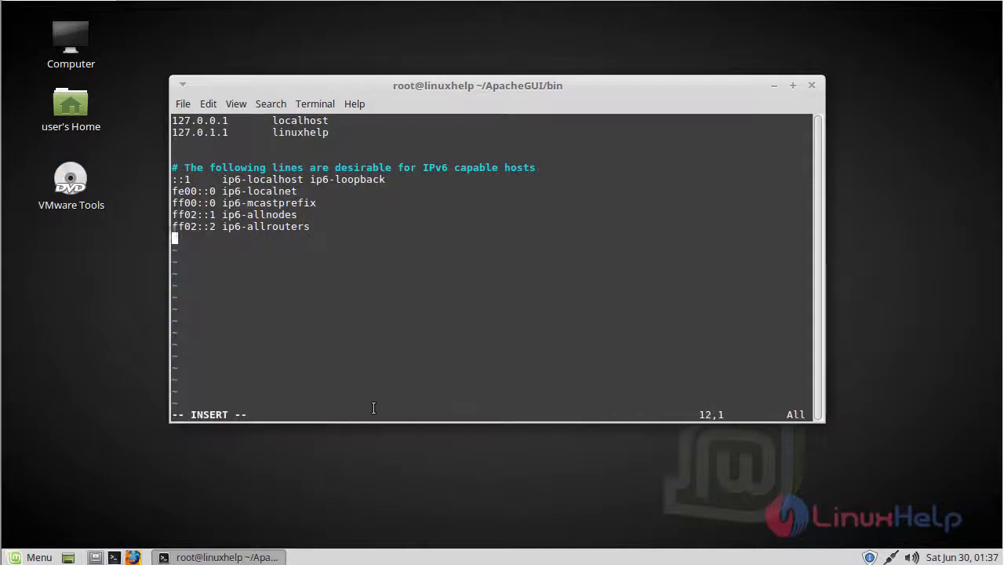
pyautogui.press('Return')
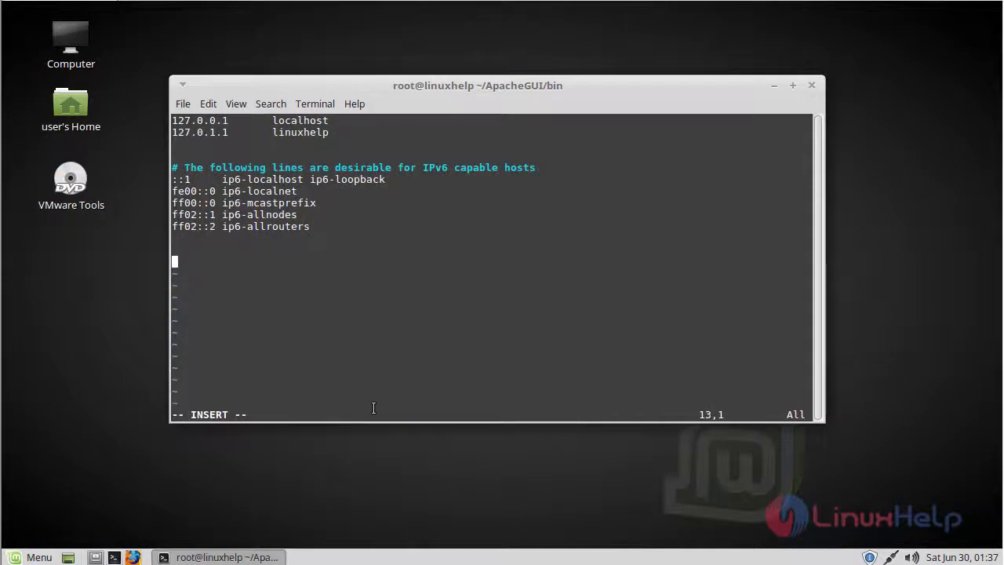
pyautogui.write('192.')
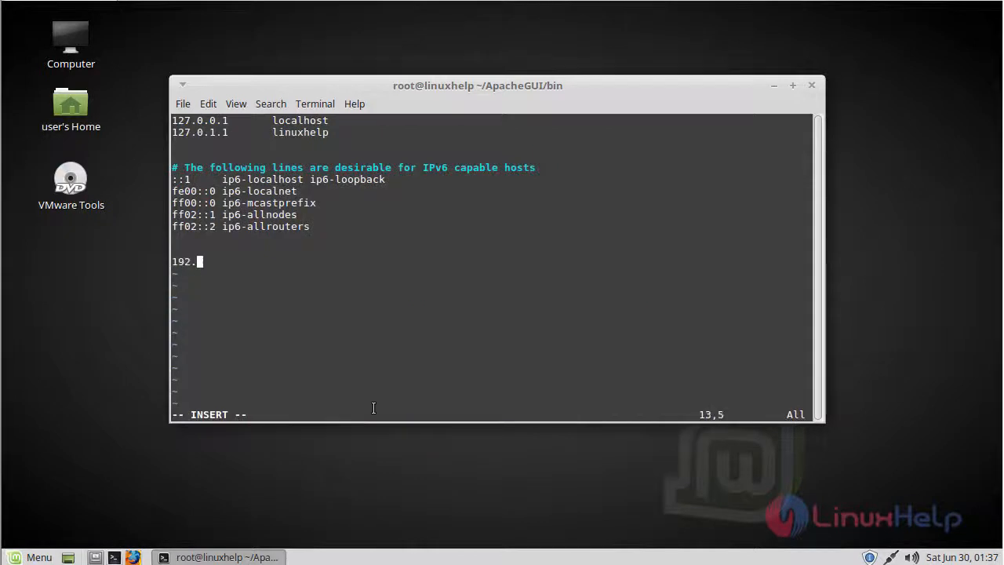
pyautogui.write('168.7.')
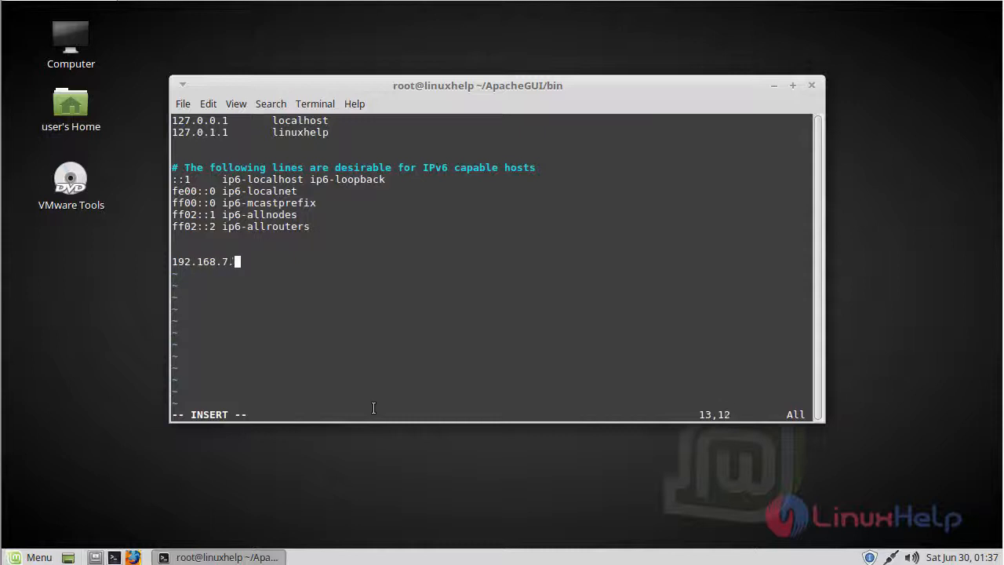
pyautogui.write('201')
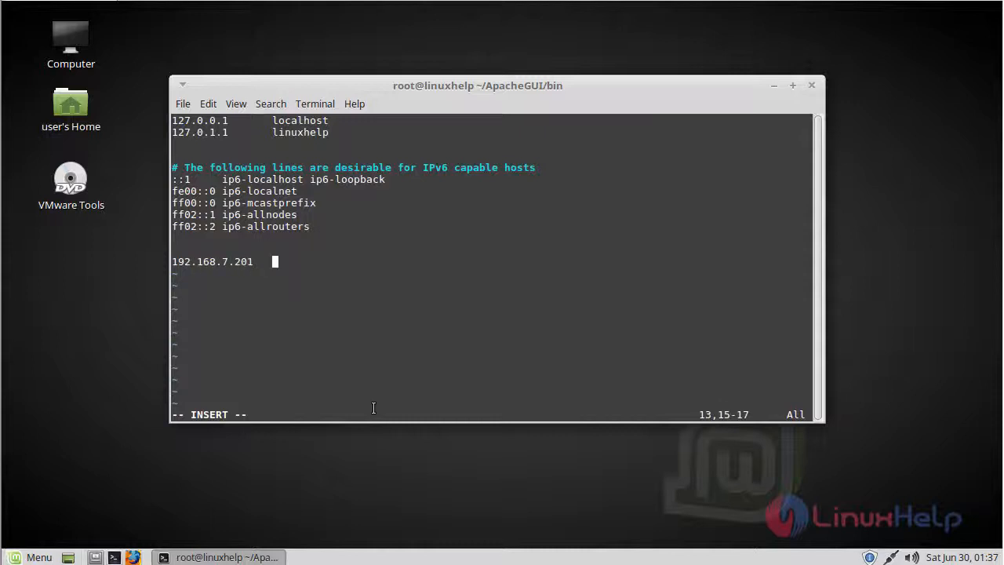
pyautogui.write('www')
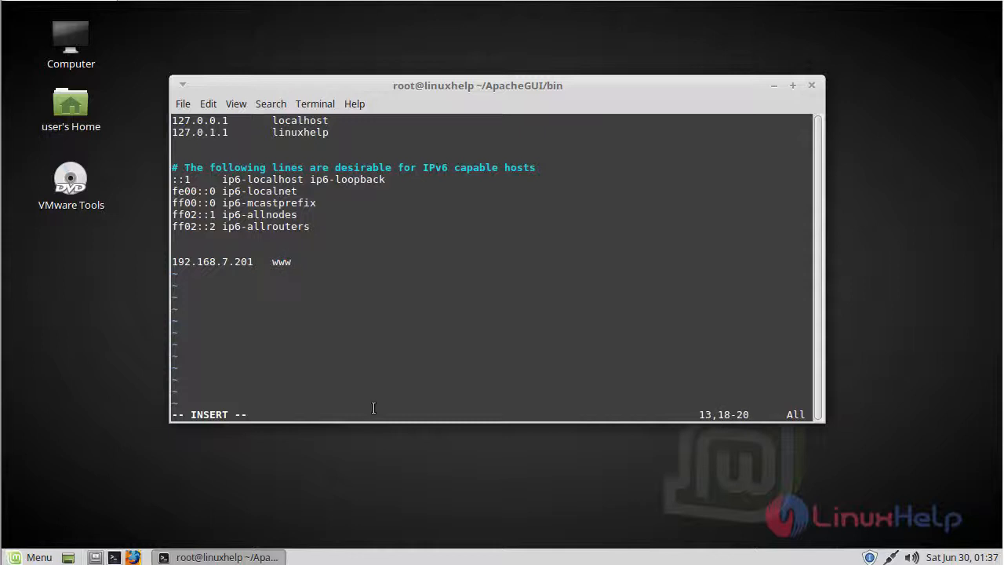
pyautogui.write('.linuxhel')
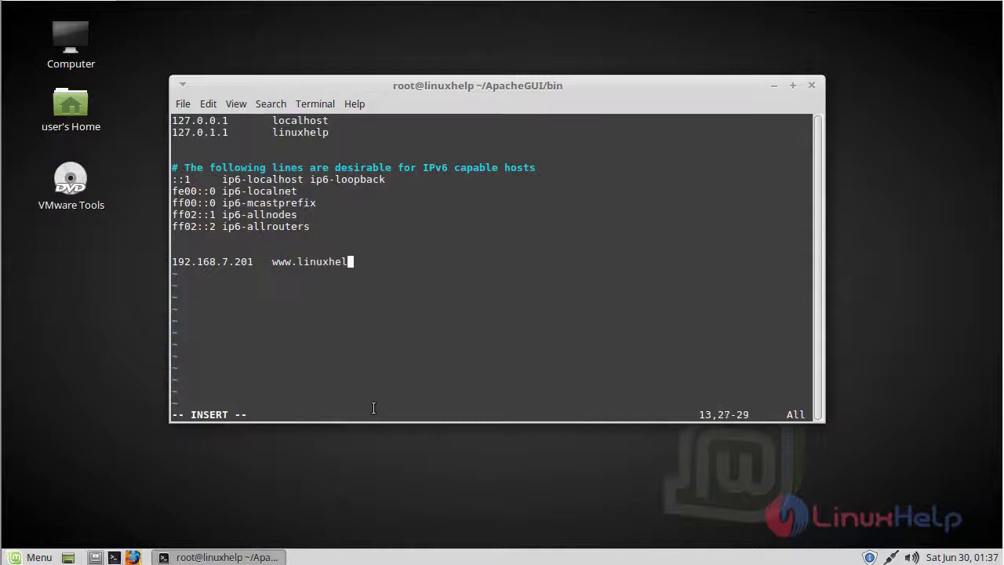
pyautogui.write('p1.com')
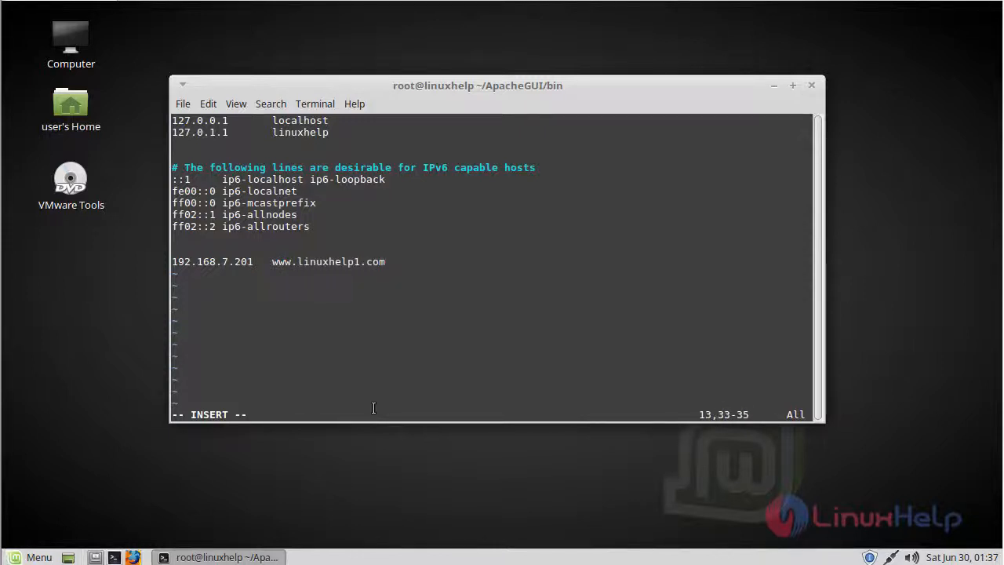
pyautogui.press('Escape')
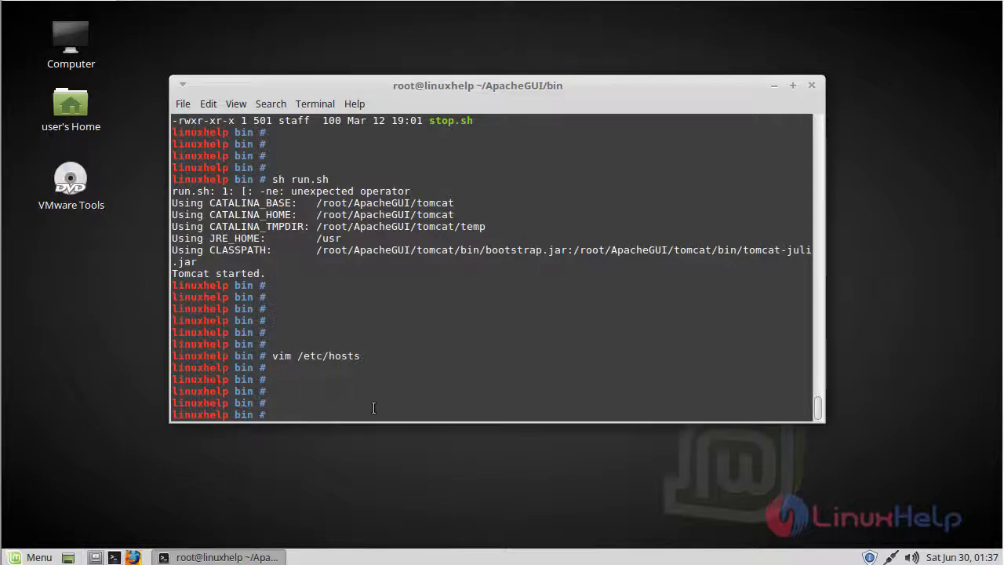
# Step: Restart apache2.service with systemctl and switch to the Firefox window
pyautogui.write('systemctl')
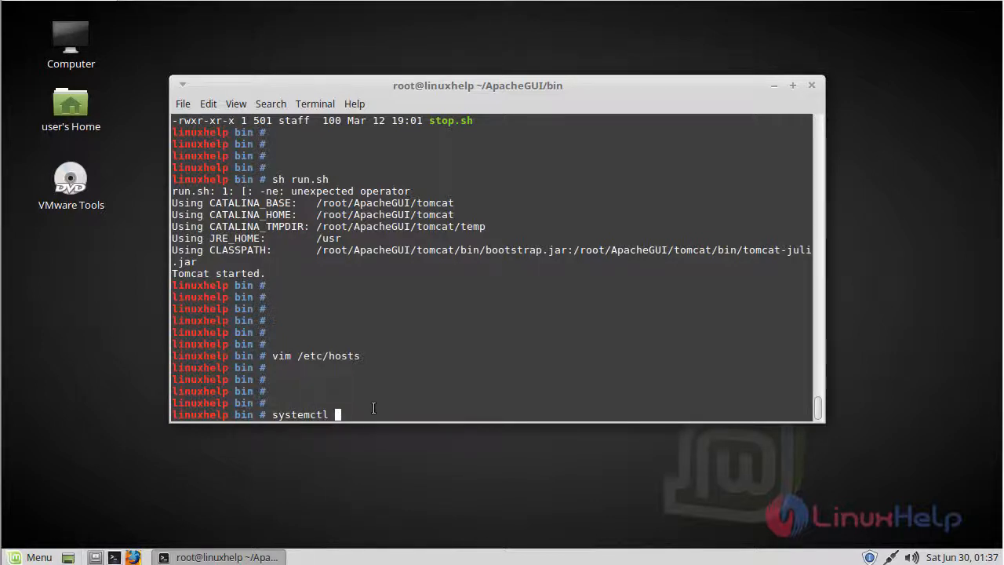
pyautogui.write('restart apache2.service')
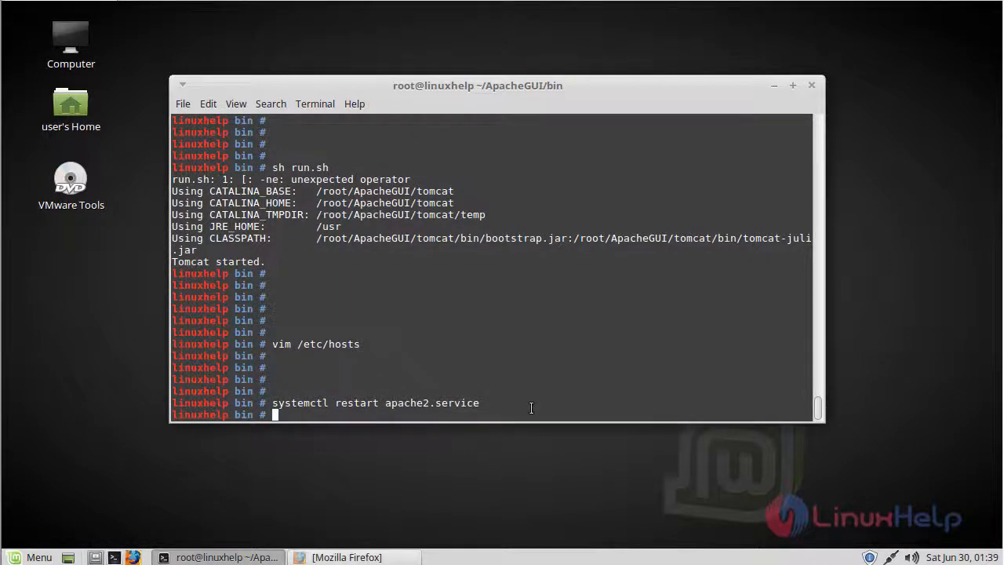
pyautogui.click(346, 557)
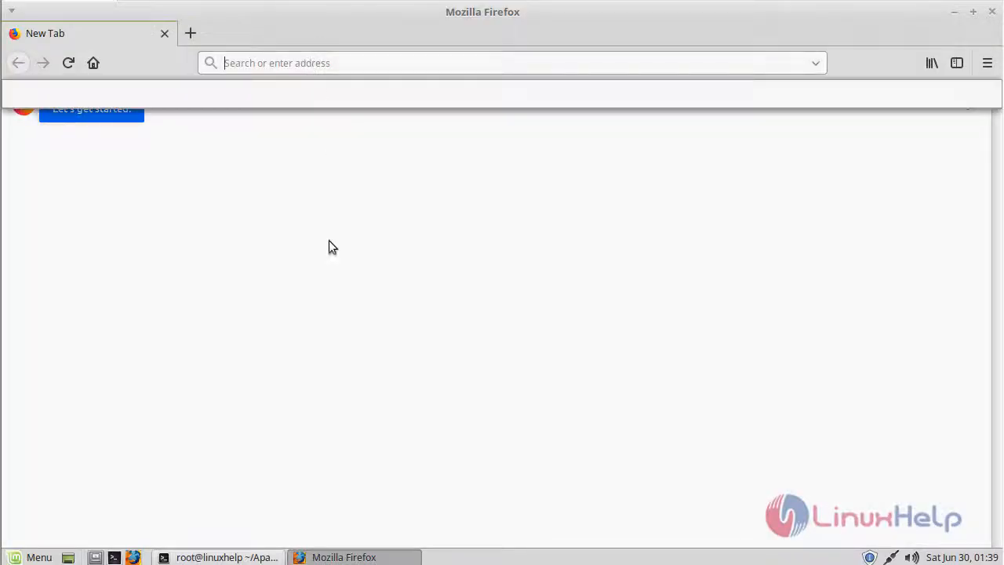
pyautogui.click(510, 63)
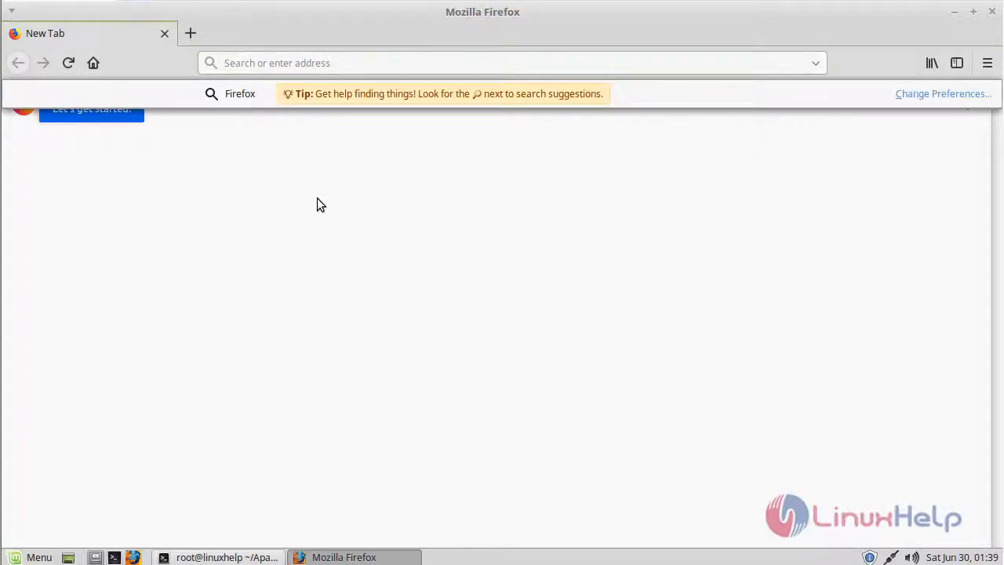
pyautogui.write('w')
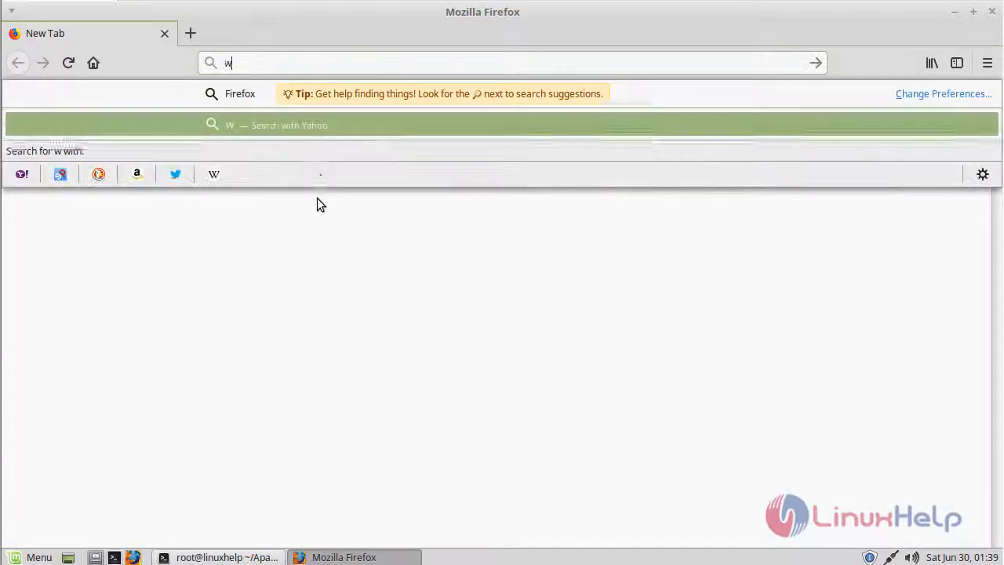
pyautogui.write('ww.linuxmint.com/')
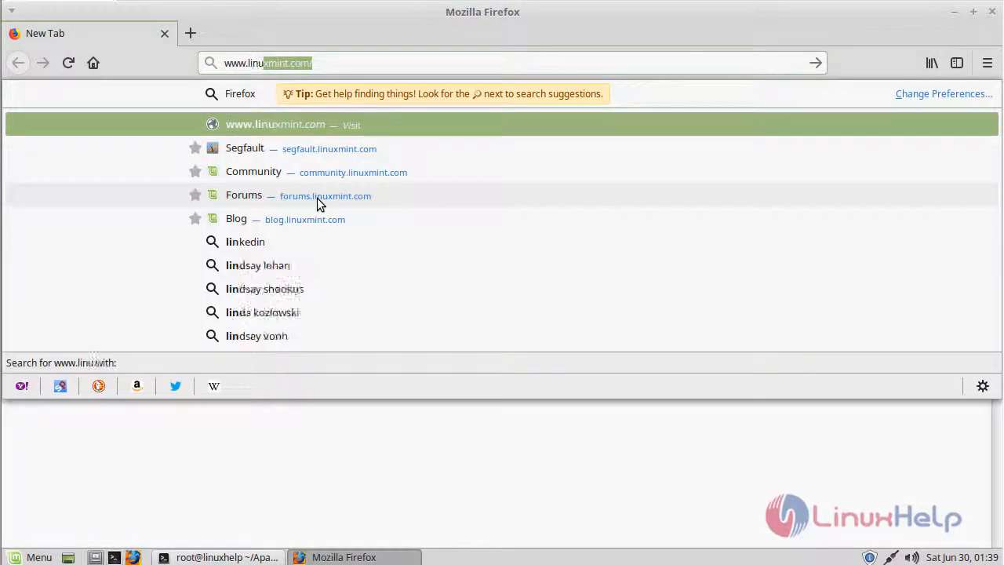
pyautogui.write('www.linuxhelp1.com')
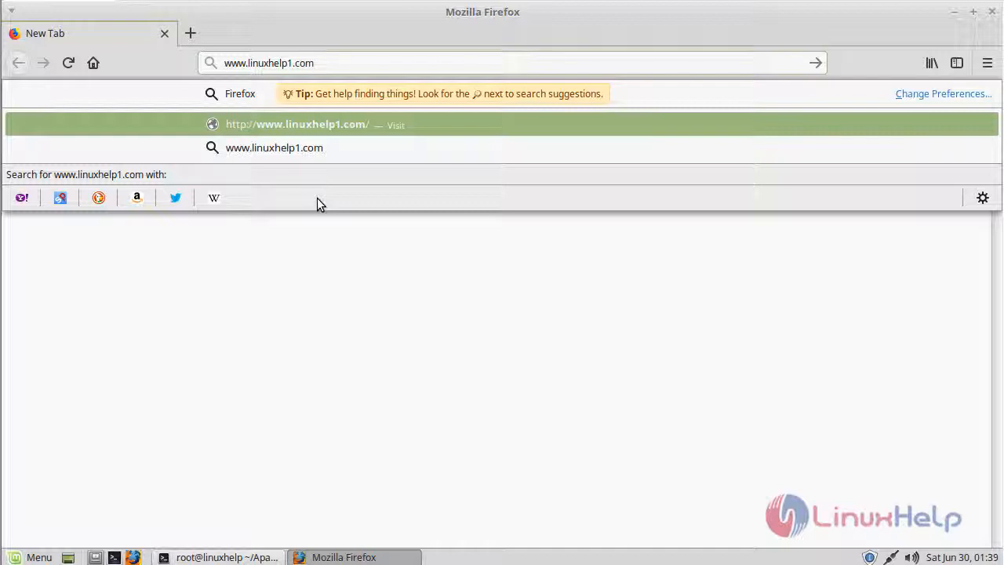
pyautogui.write(':9999/')
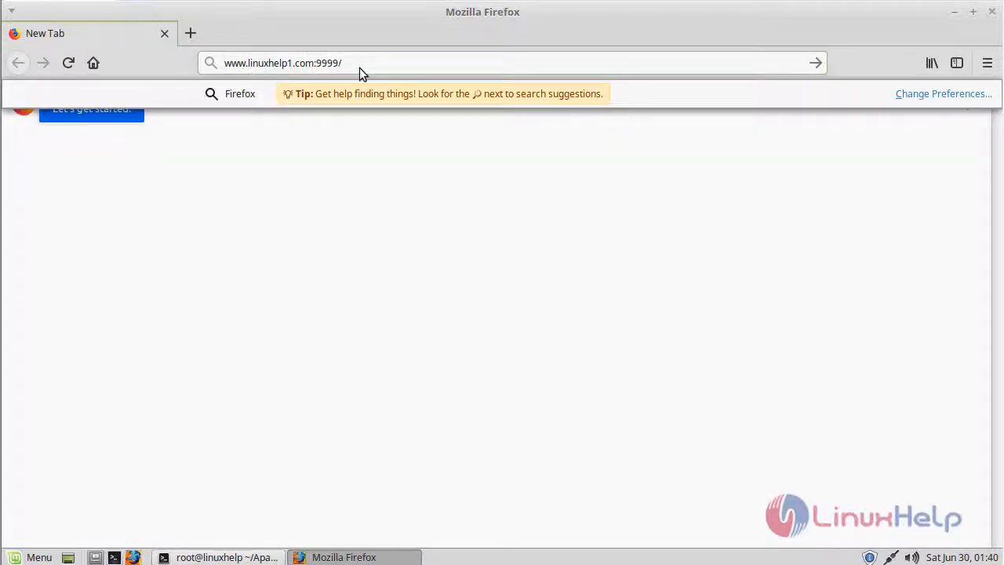
pyautogui.write('A')
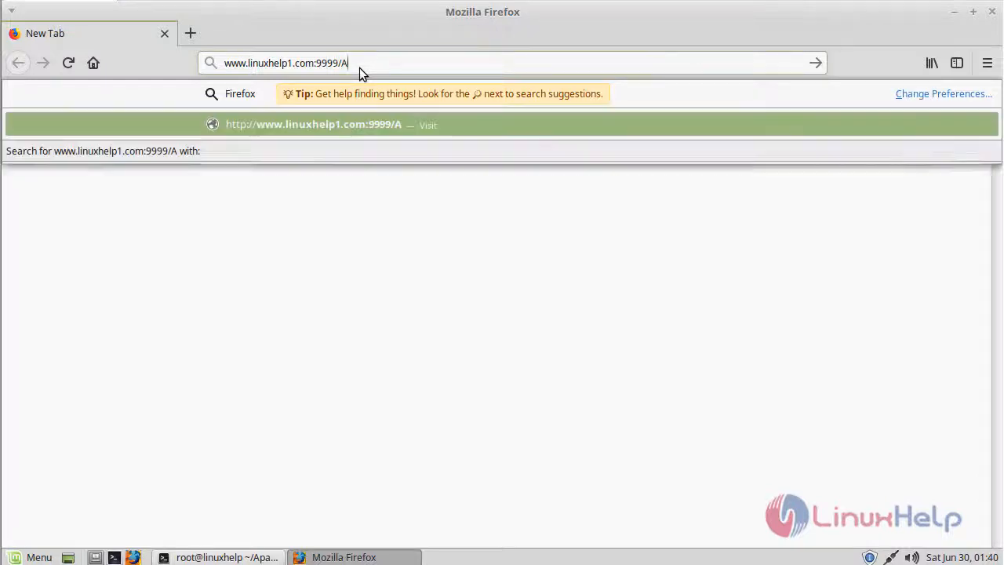
pyautogui.write('pache')
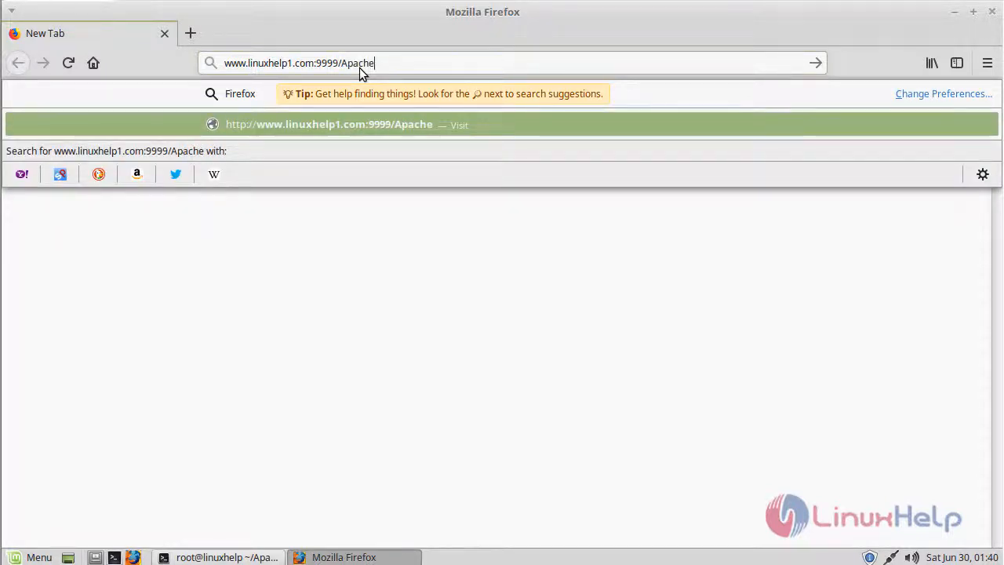
pyautogui.write('GUI/jsp/GUISettings.jsp')
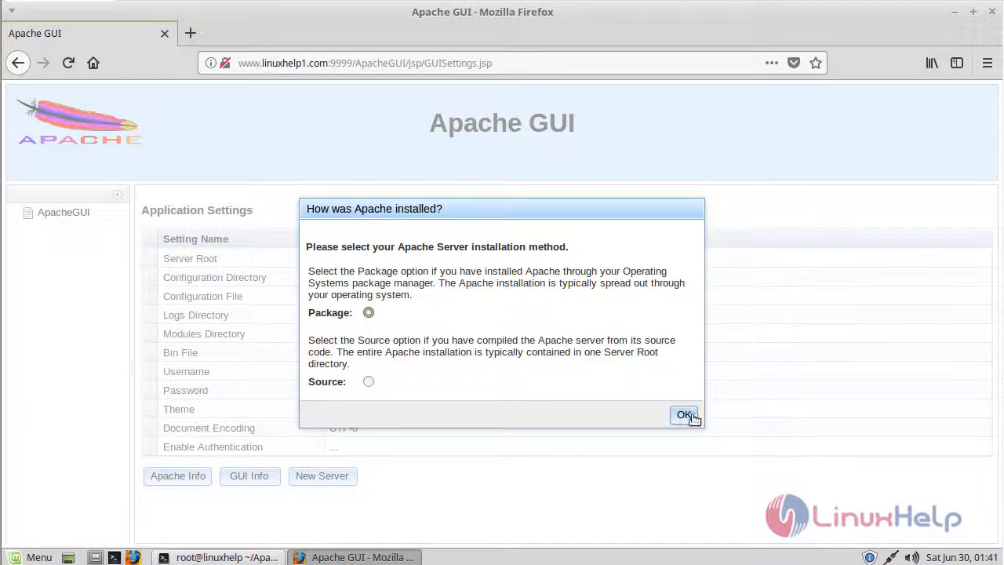
# Step: Confirm a Package install and fill paths from the Debian/Ubuntu suggestion
pyautogui.click(684, 414)
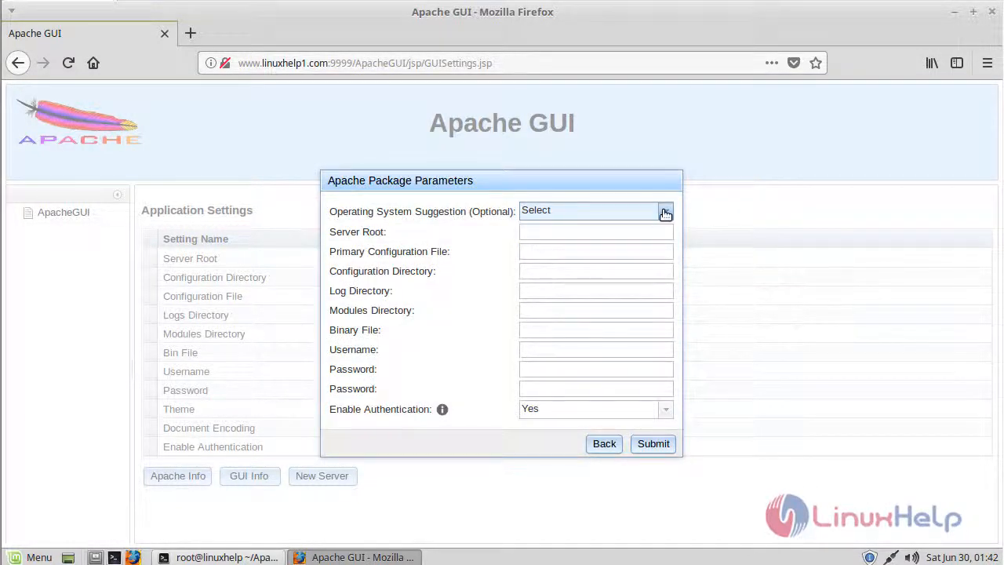
pyautogui.click(665, 212)
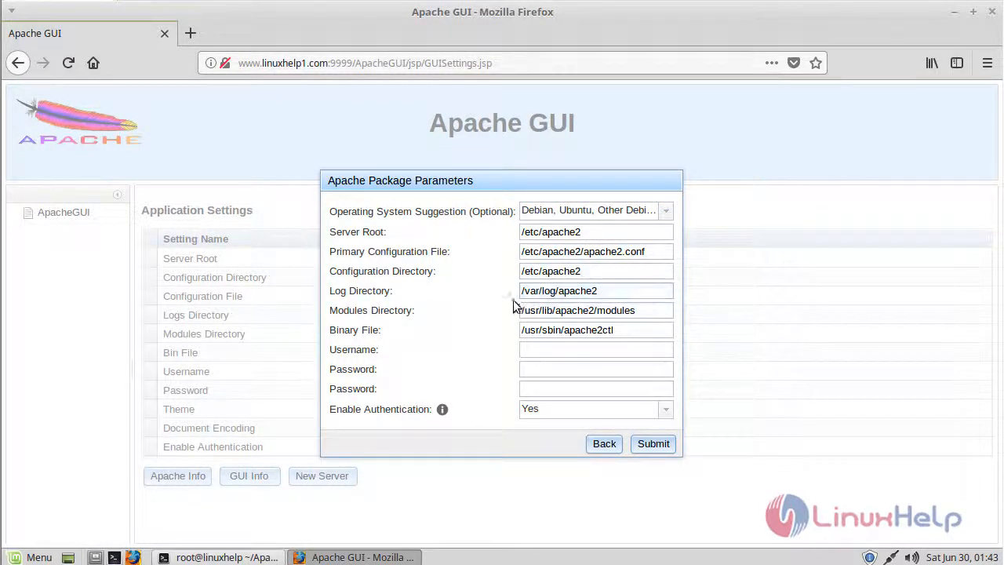
pyautogui.click(597, 349)
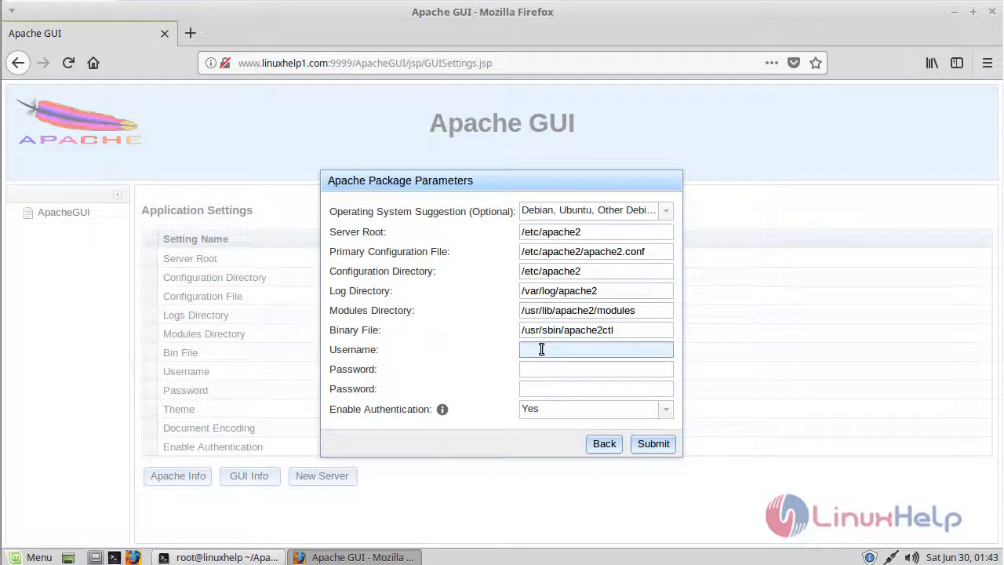
# Step: Enter username admin with its password and submit the package parameters
pyautogui.write('admin')
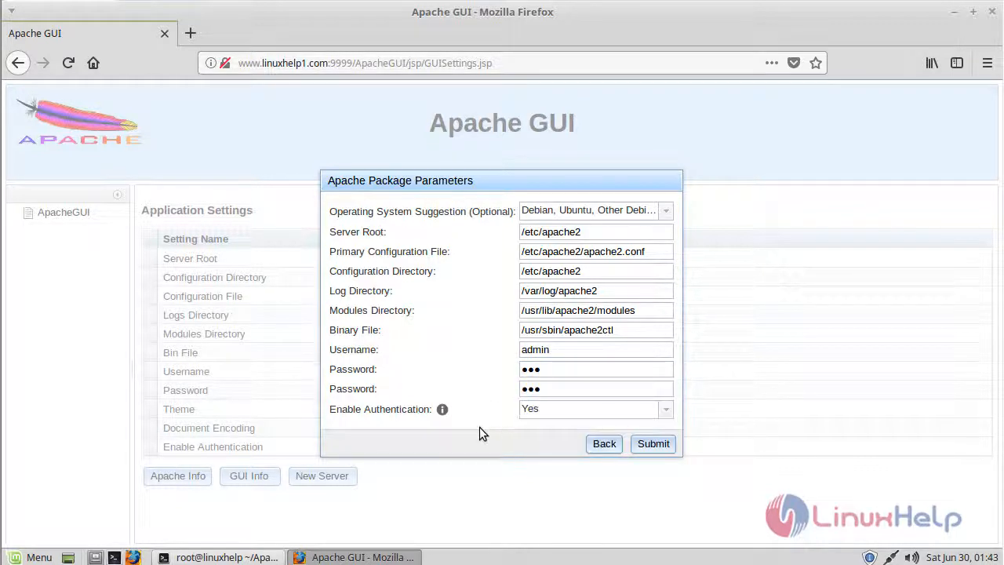
pyautogui.click(653, 443)
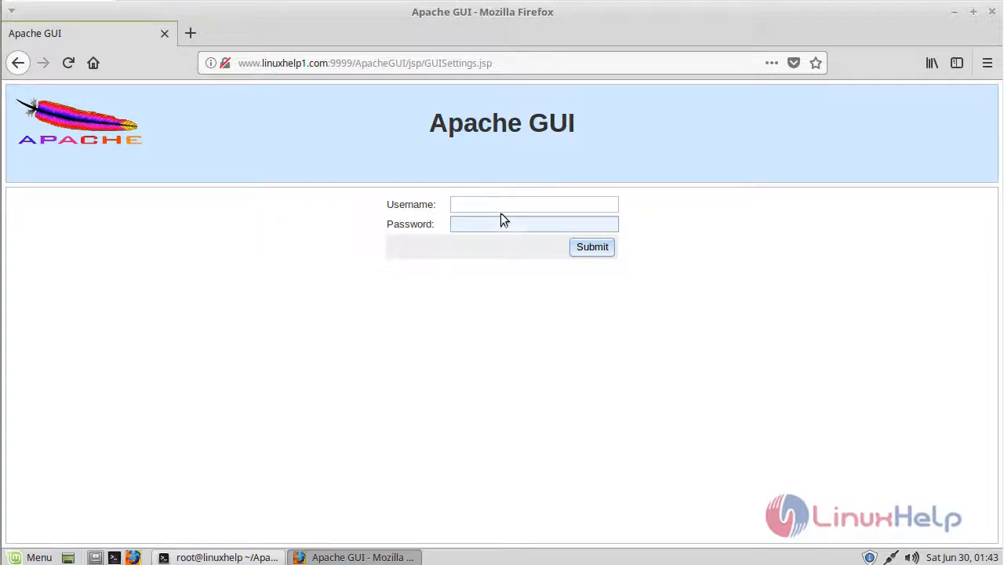
# Step: Submit the login form as admin with the configured password
pyautogui.write('admin')
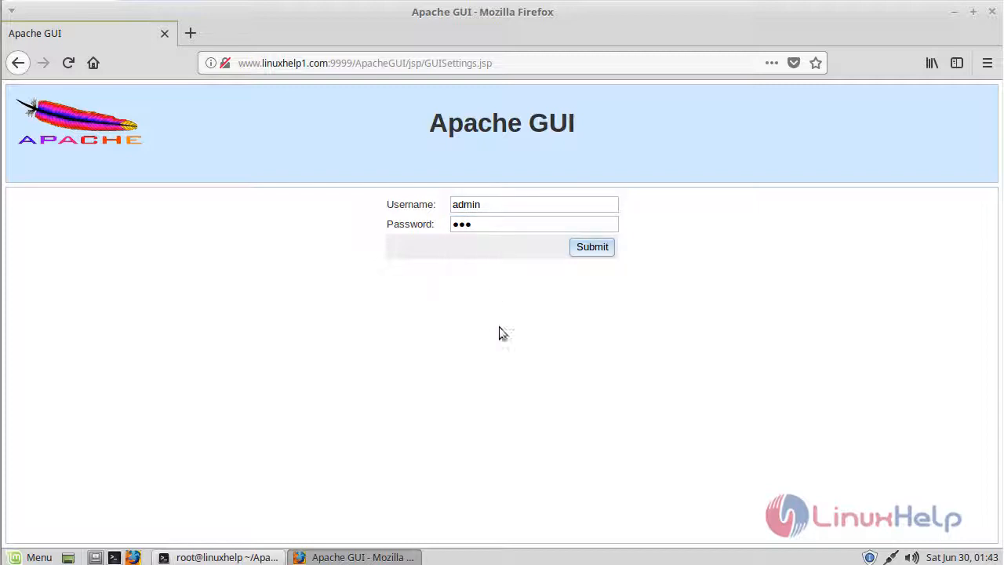
pyautogui.click(592, 246)
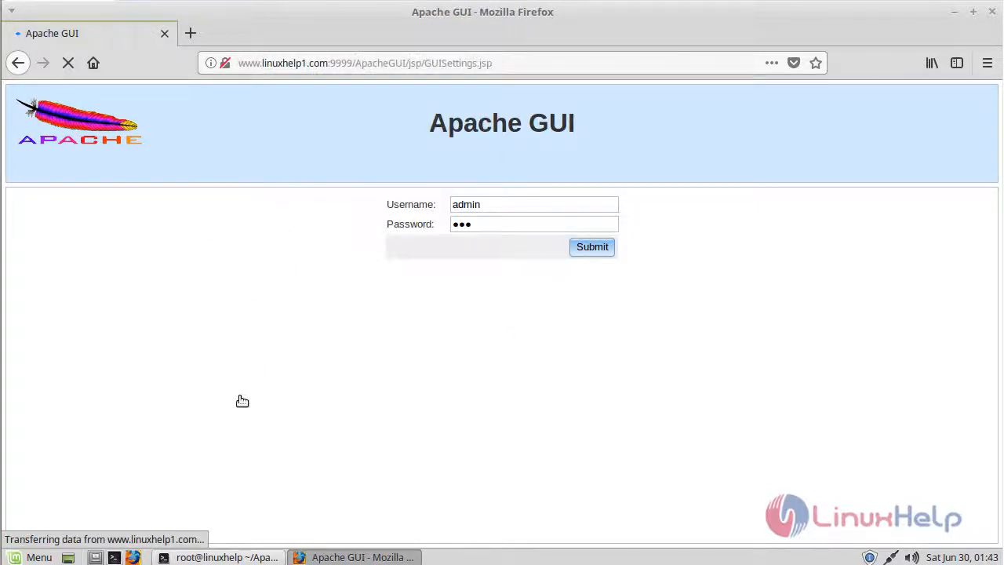
# Step: Expand the Configuration, Documents and Logs tree folders to show apache2.conf and access.log
pyautogui.click(592, 246)
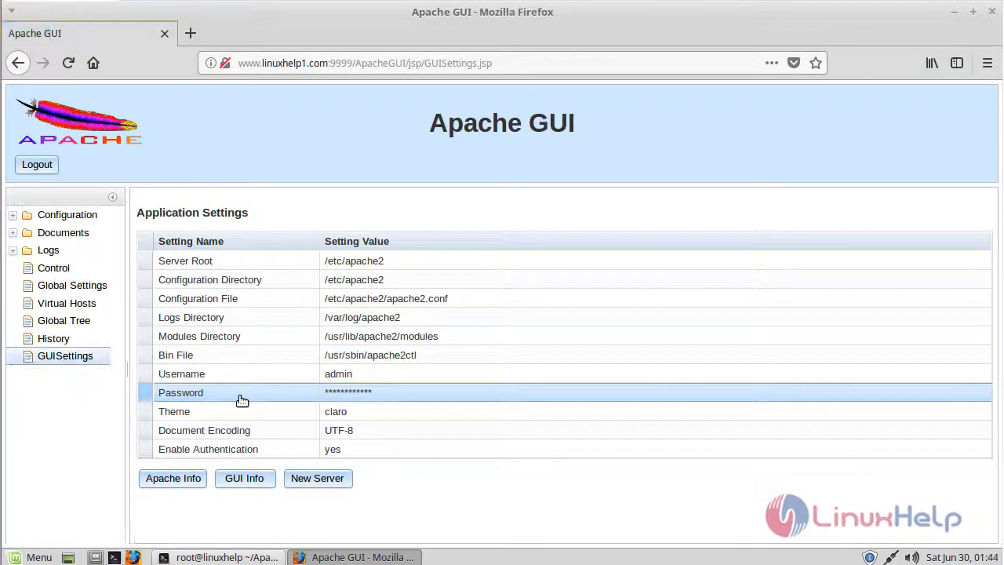
pyautogui.moveTo(455, 207)
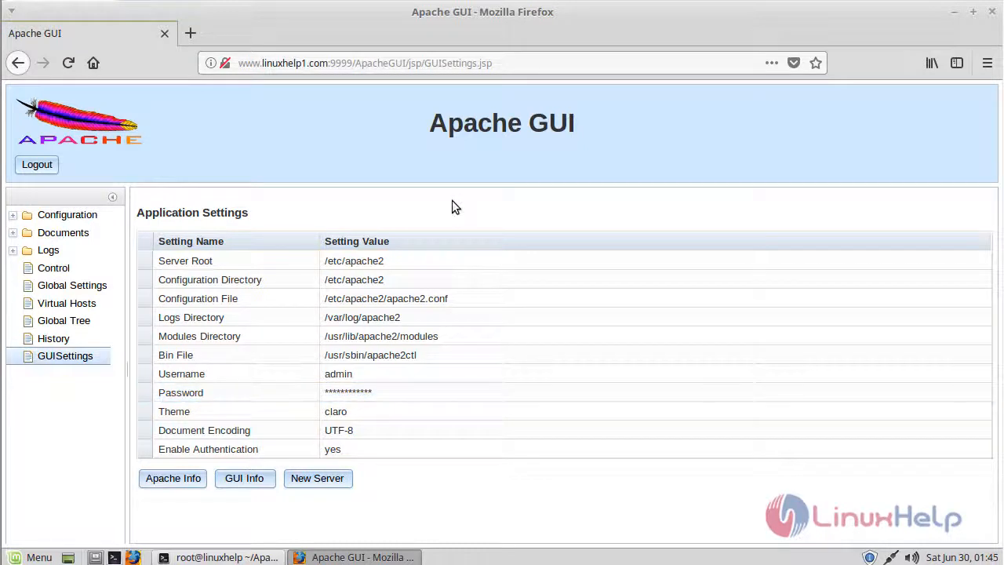
pyautogui.moveTo(66, 215)
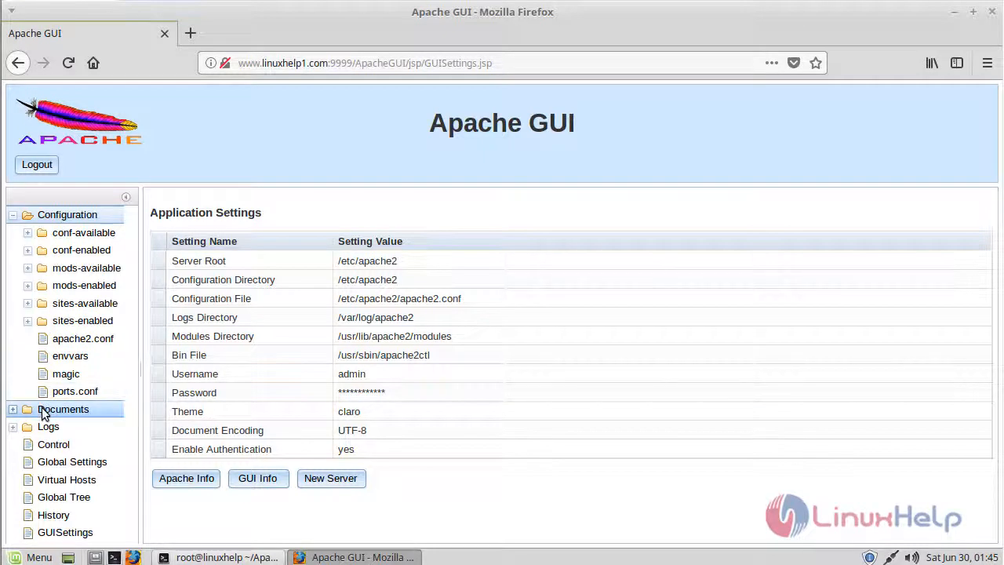
pyautogui.click(63, 408)
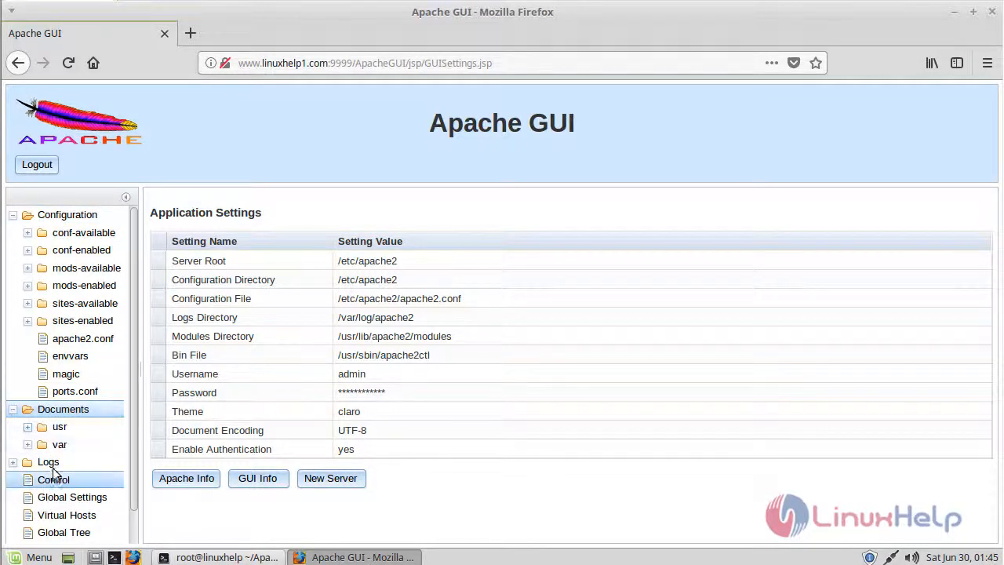
pyautogui.click(27, 461)
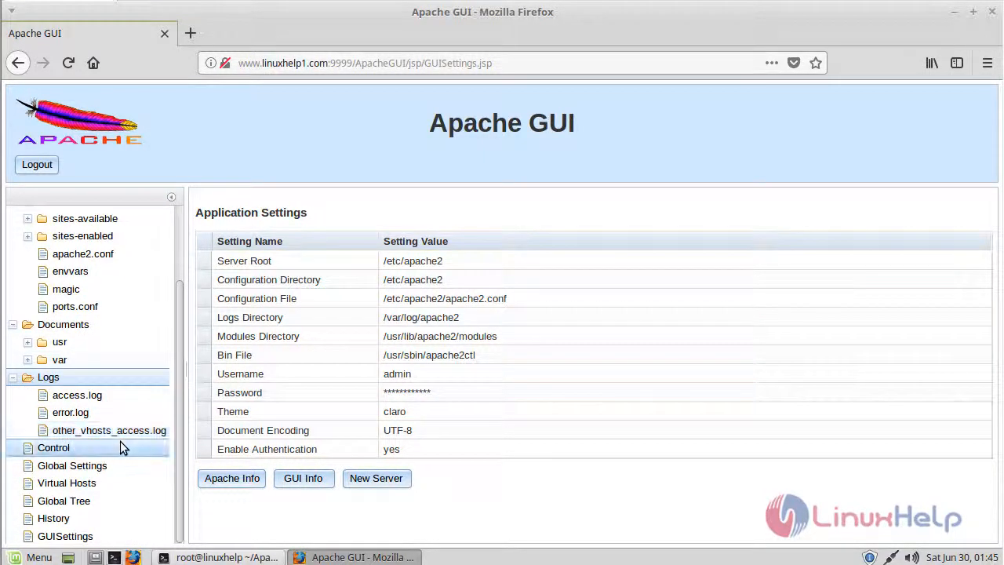
pyautogui.scroll(3)
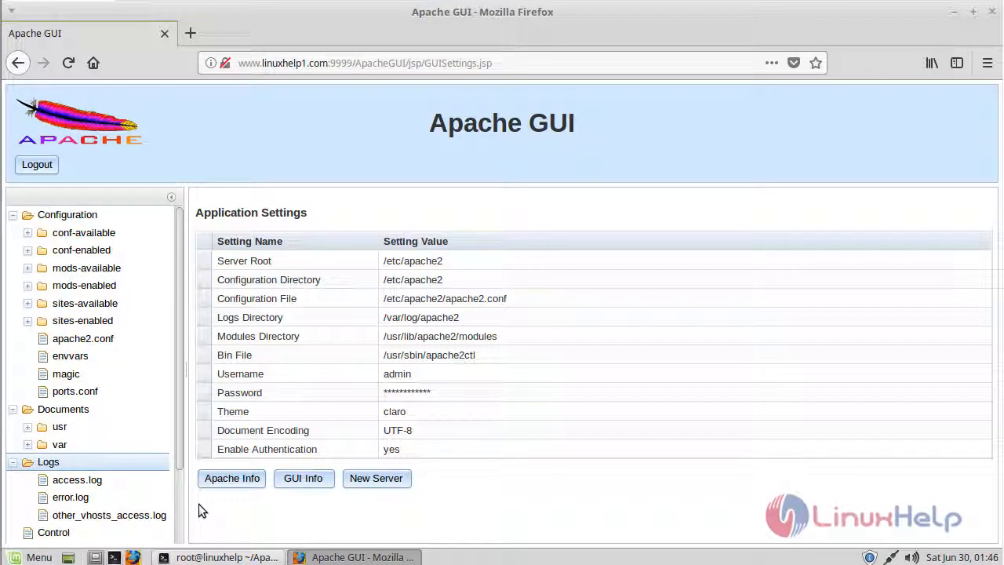